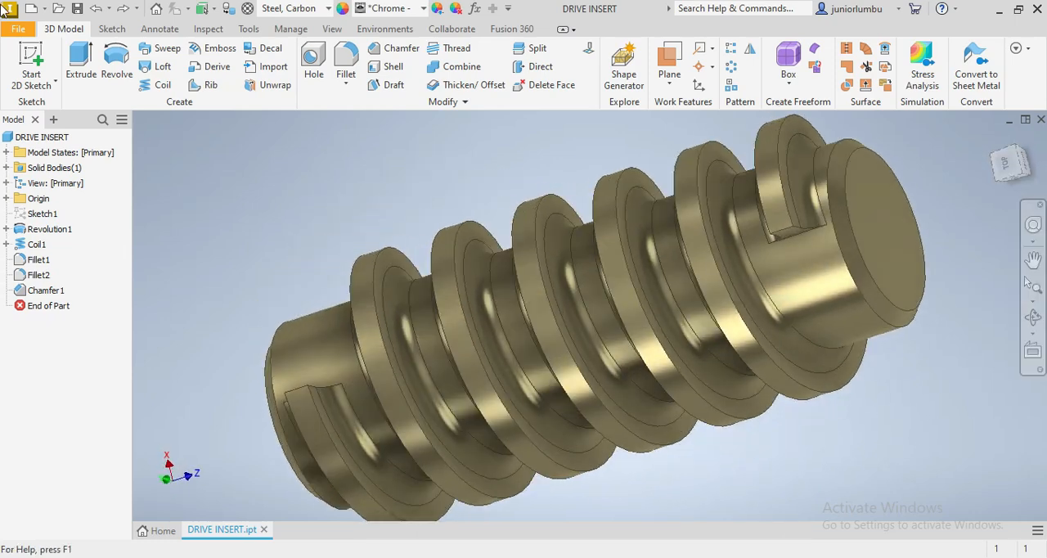
mouse_move(35, 15)
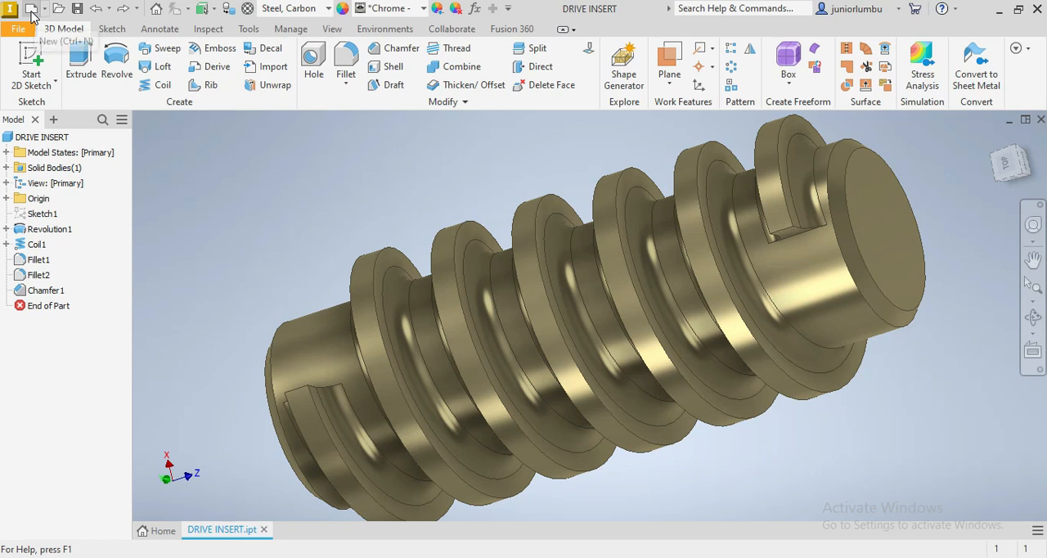
- Create a new metric part file from the Standard (mm).ipt template
click(33, 11)
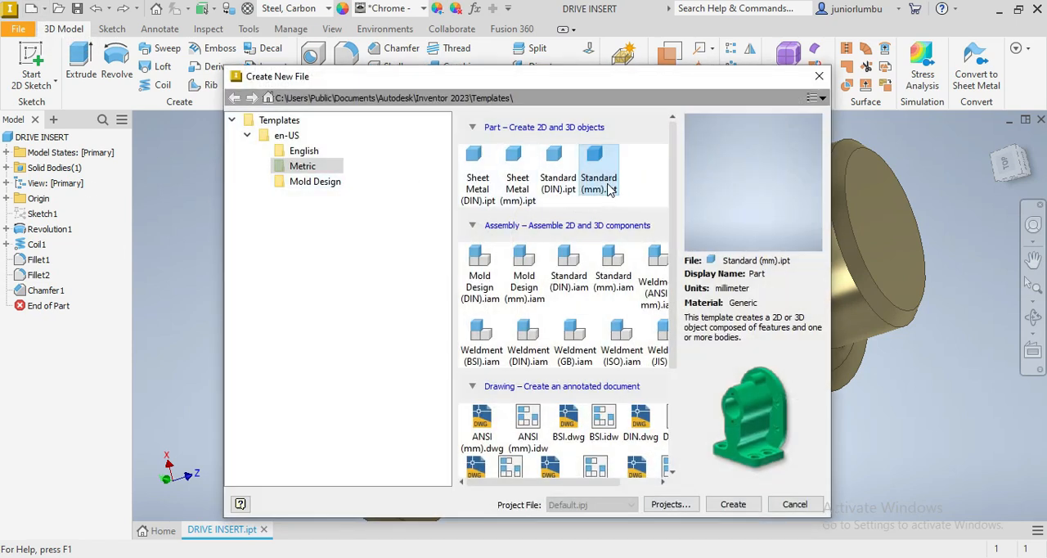
click(733, 504)
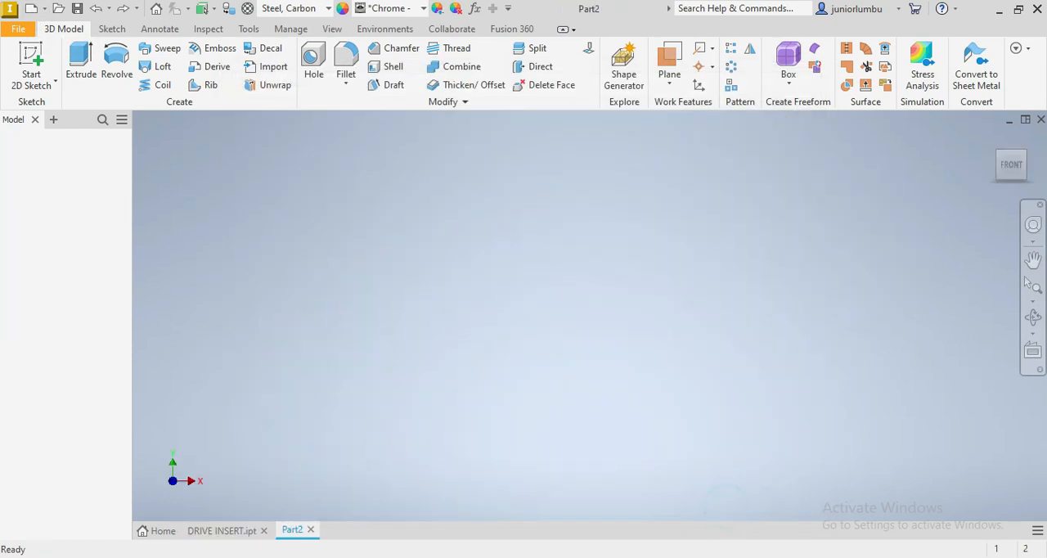
- Sketch a long rectangle on an origin plane and start dimensioning its 15 mm height
click(113, 28)
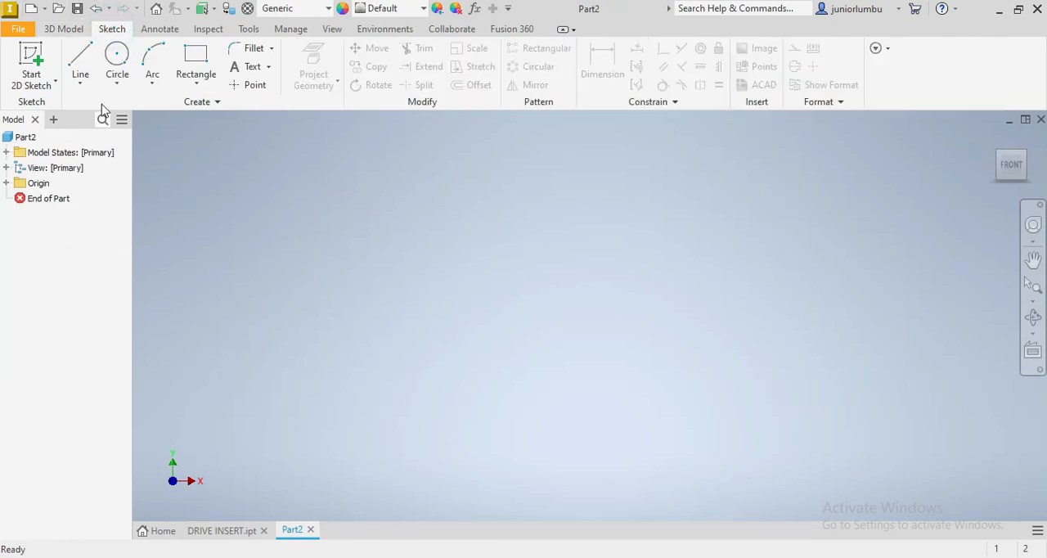
click(31, 65)
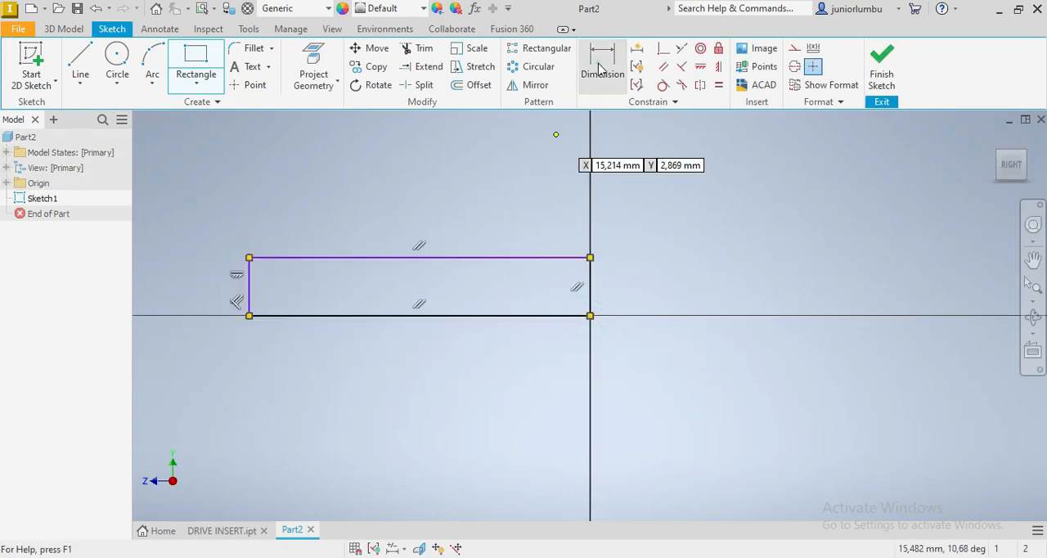
click(602, 66)
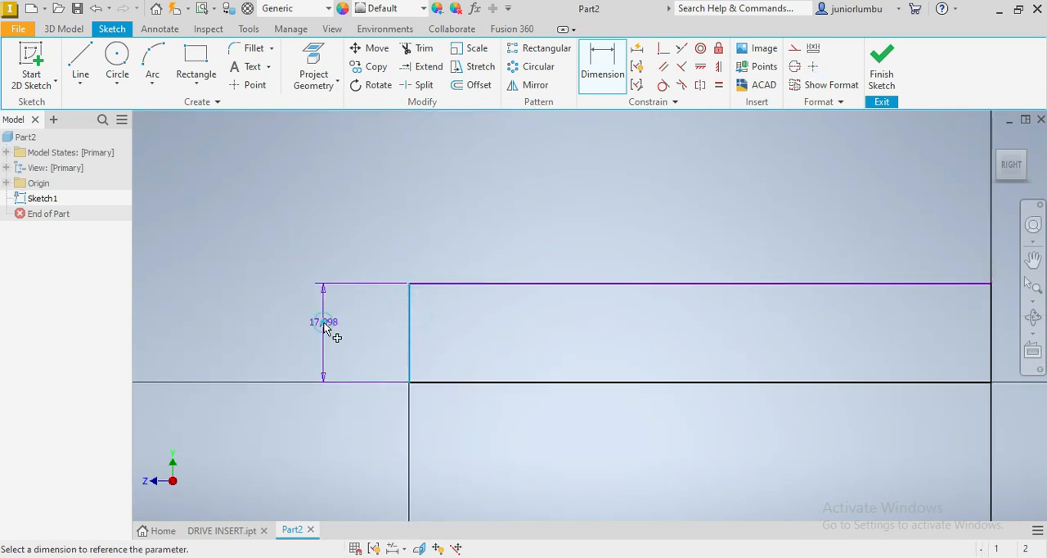
double_click(322, 321)
text(4)
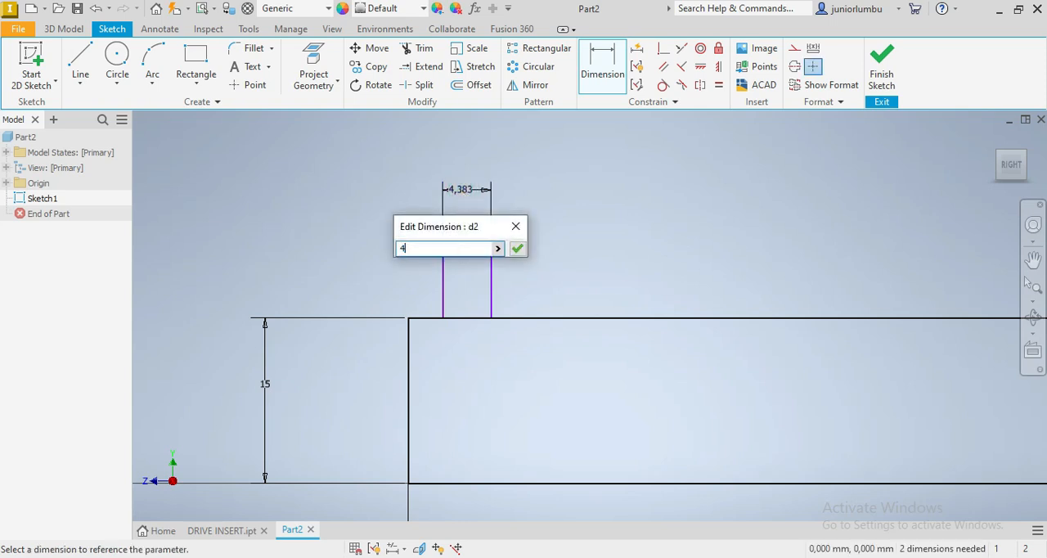
- Dimension the tab 4 mm wide, 6 mm tall, and 6 mm from the end
click(517, 248)
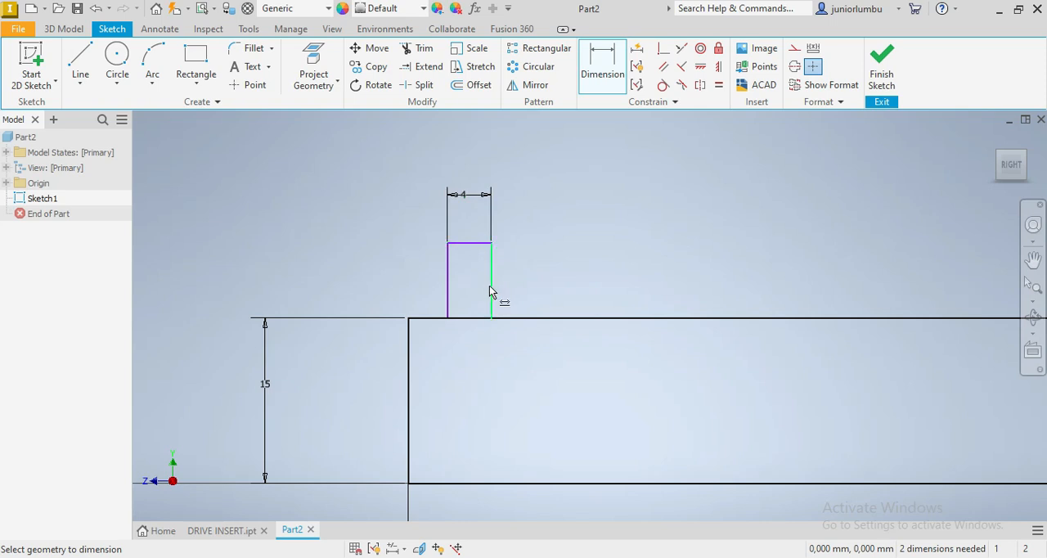
click(491, 280)
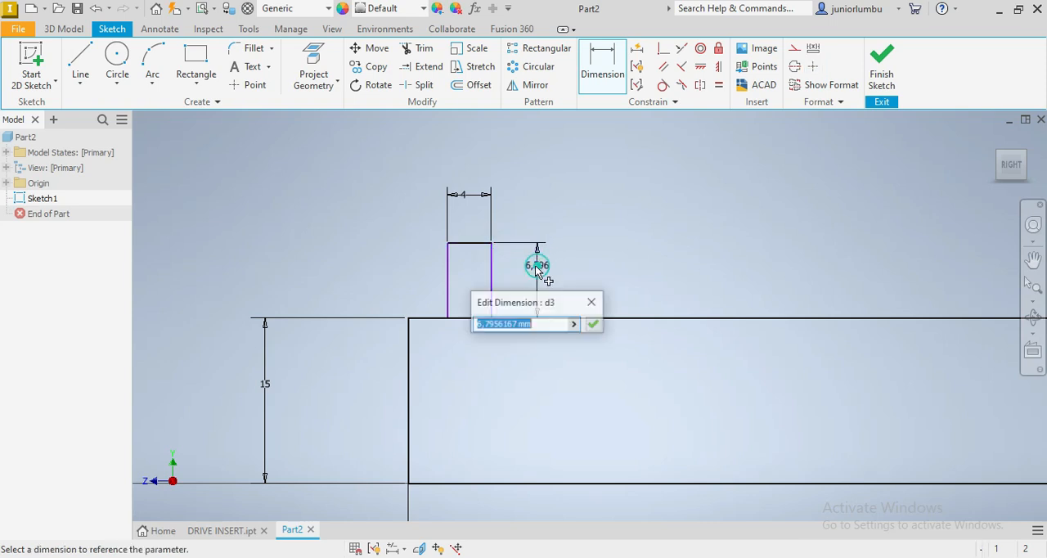
click(595, 323)
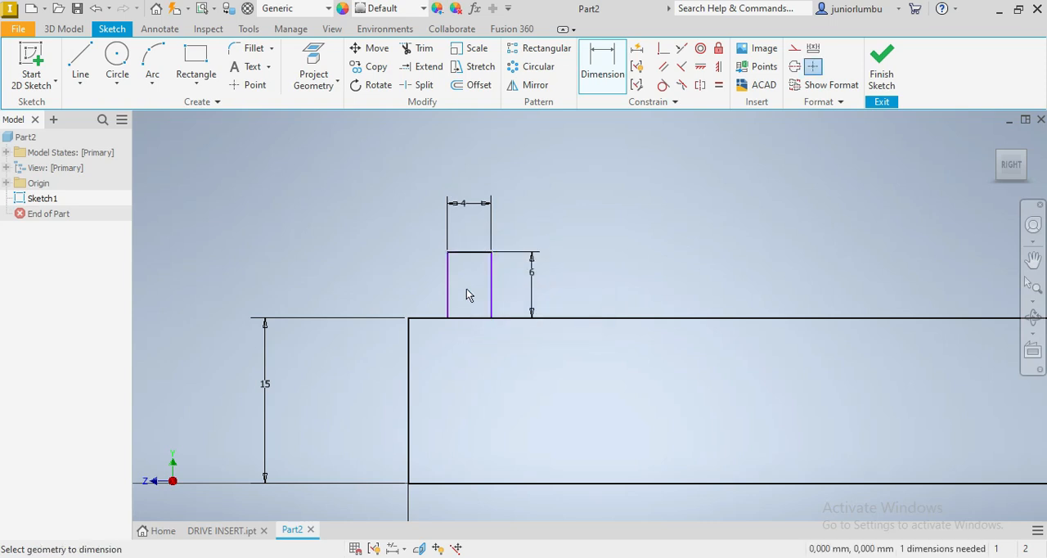
click(407, 359)
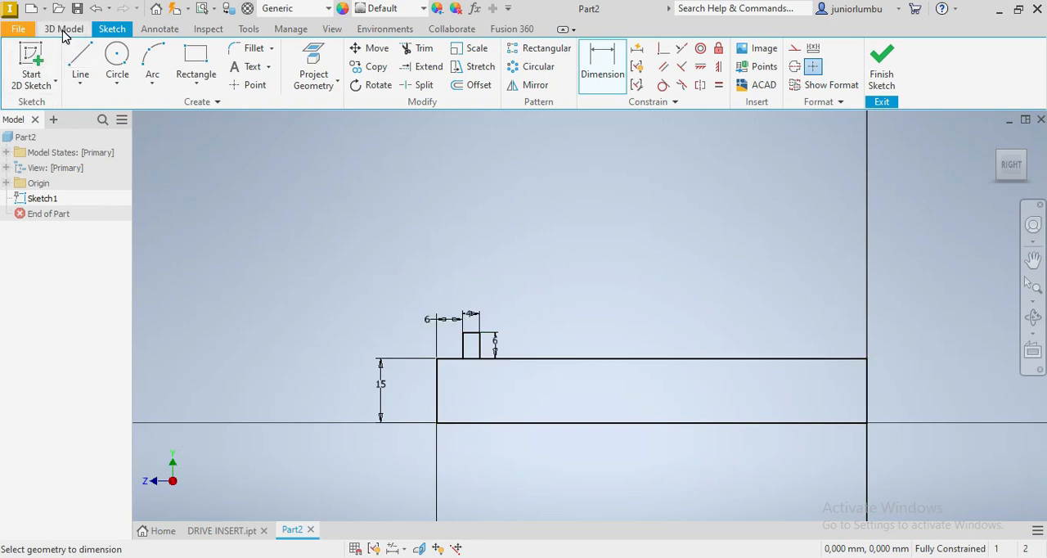
- Revolve the long rectangle 360° about the Z axis to create Revolution1
click(64, 28)
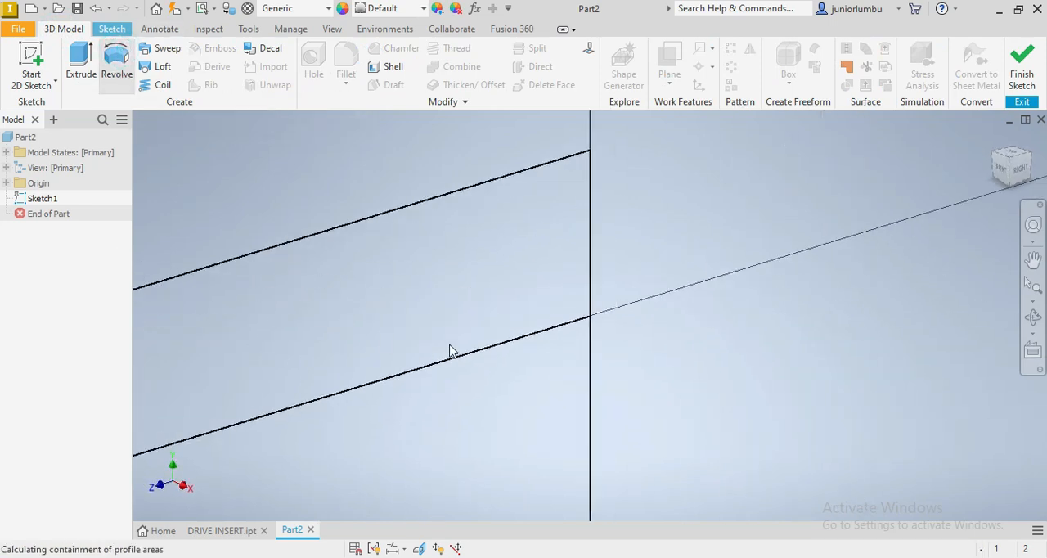
click(111, 64)
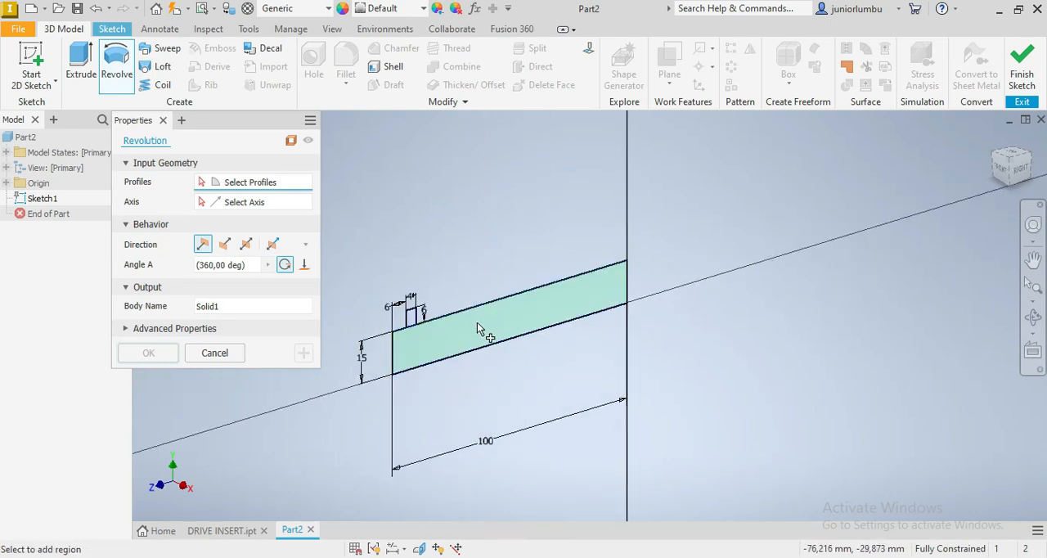
click(479, 327)
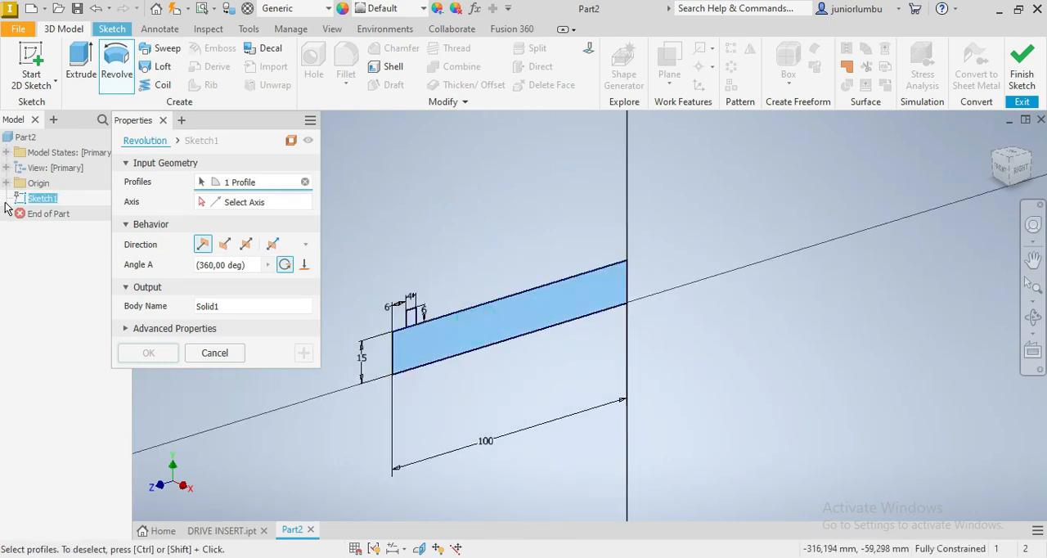
click(7, 182)
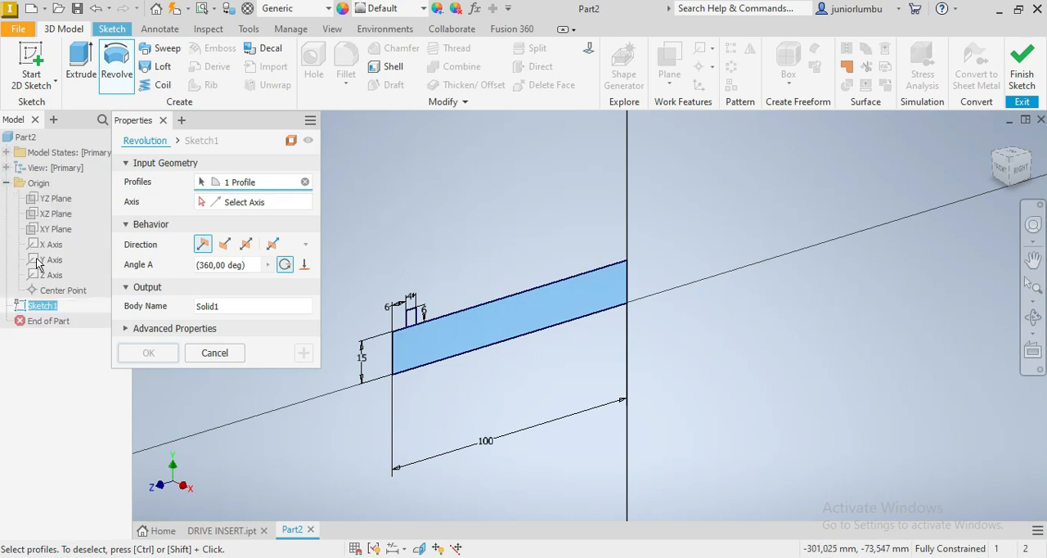
mouse_move(225, 214)
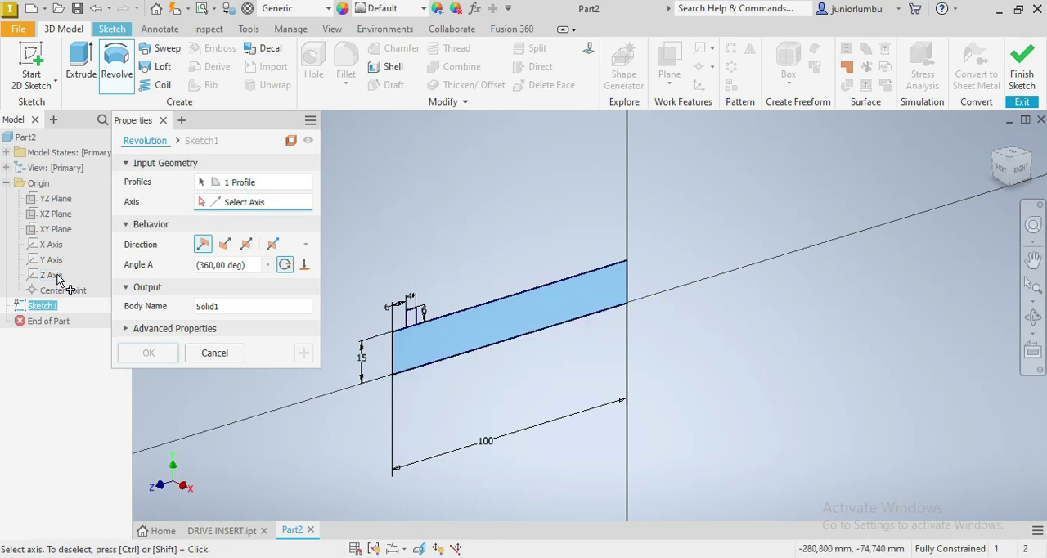
click(50, 274)
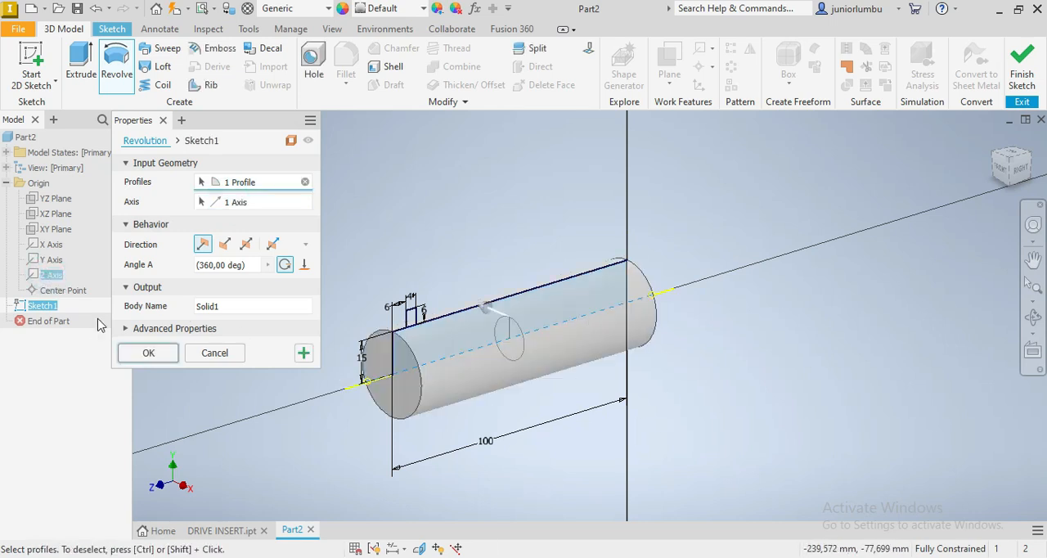
click(148, 352)
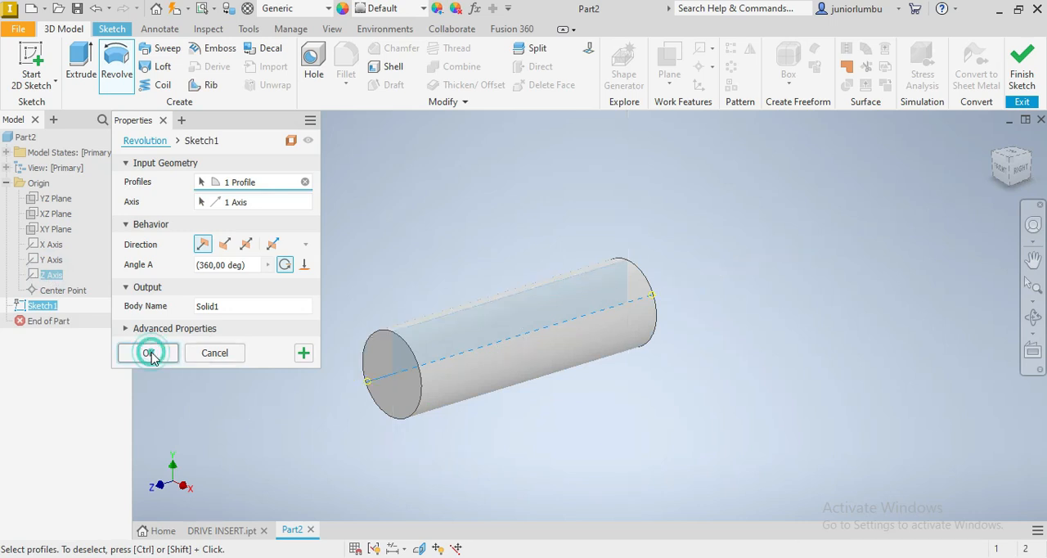
click(148, 352)
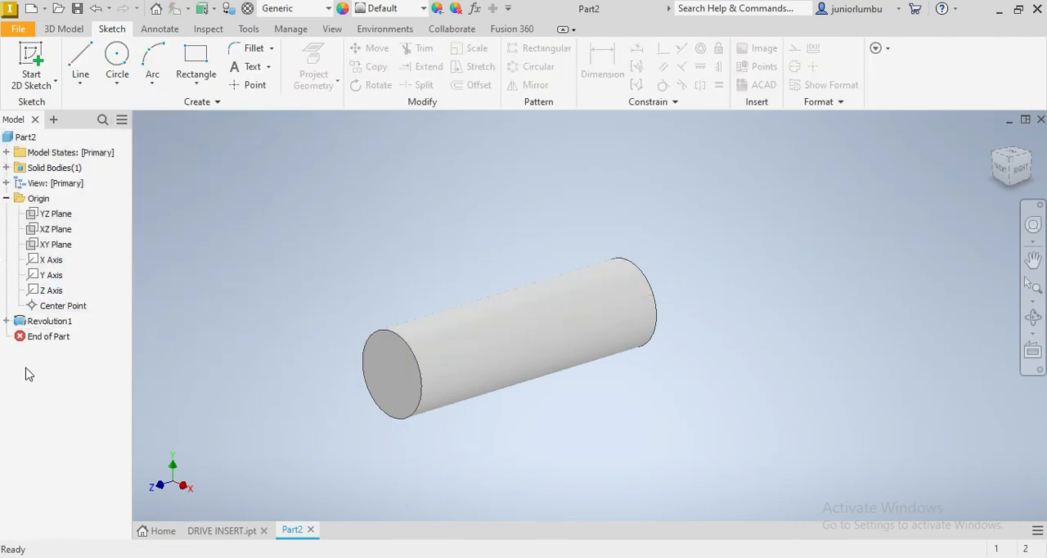
- Make Sketch1 under Revolution1 visible again, showing its 15 and 100 dimensions
click(52, 336)
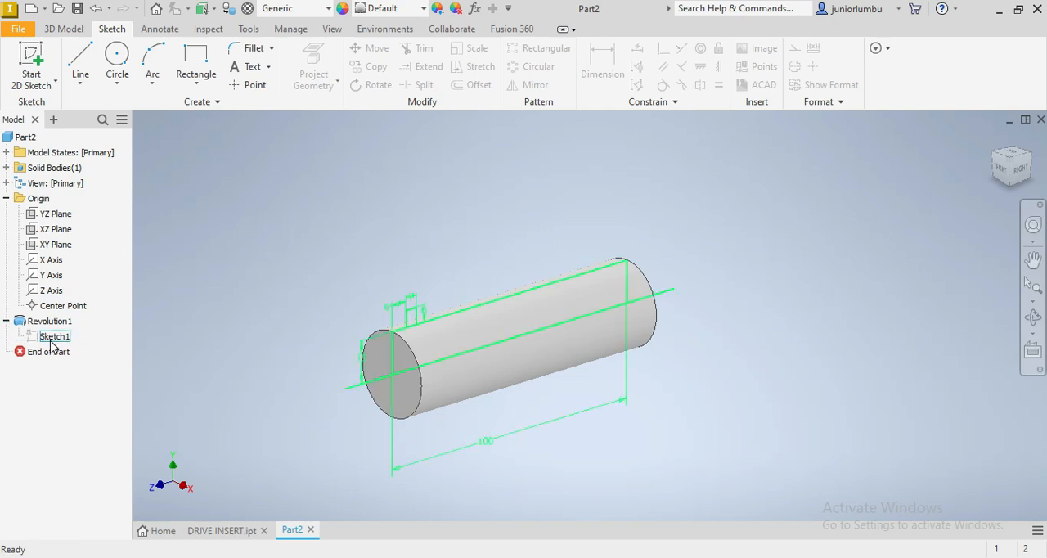
right_click(50, 336)
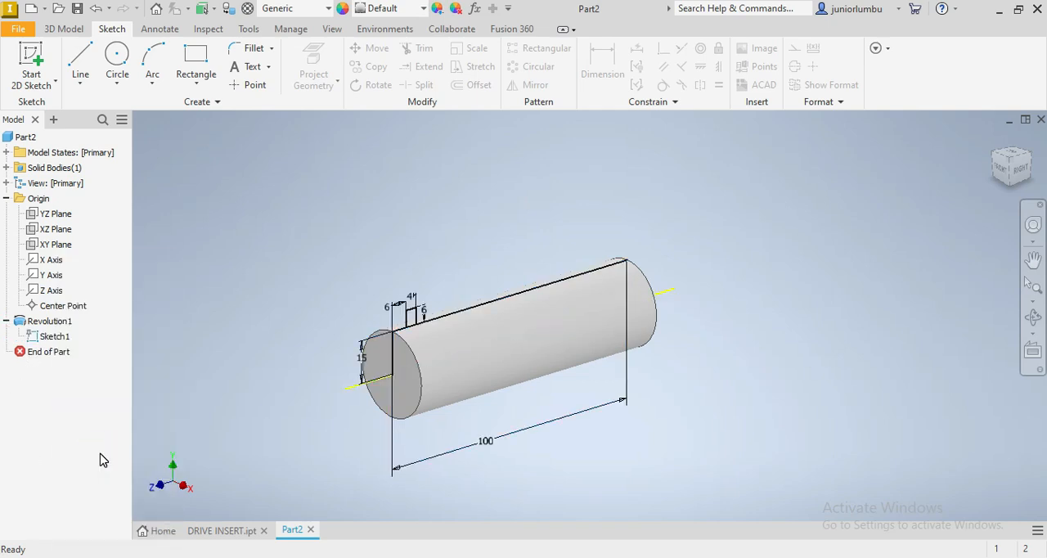
click(67, 29)
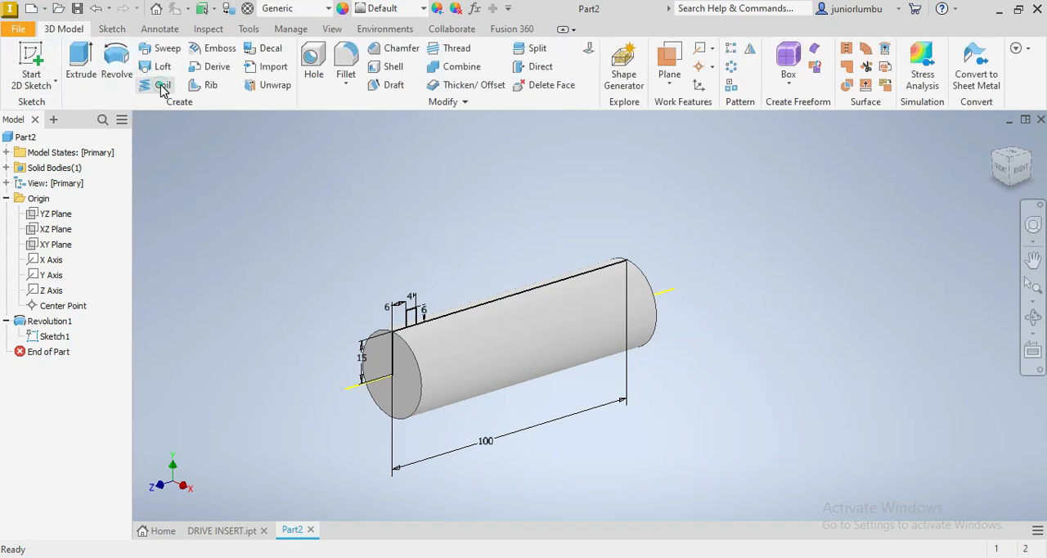
- Start a coil with the small tab as profile and Z as axis
click(152, 85)
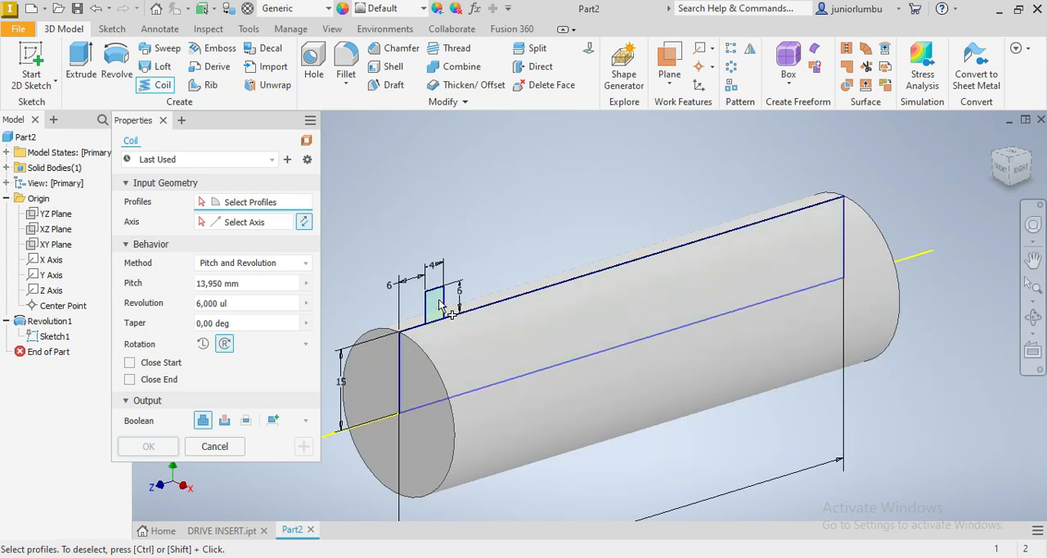
click(441, 305)
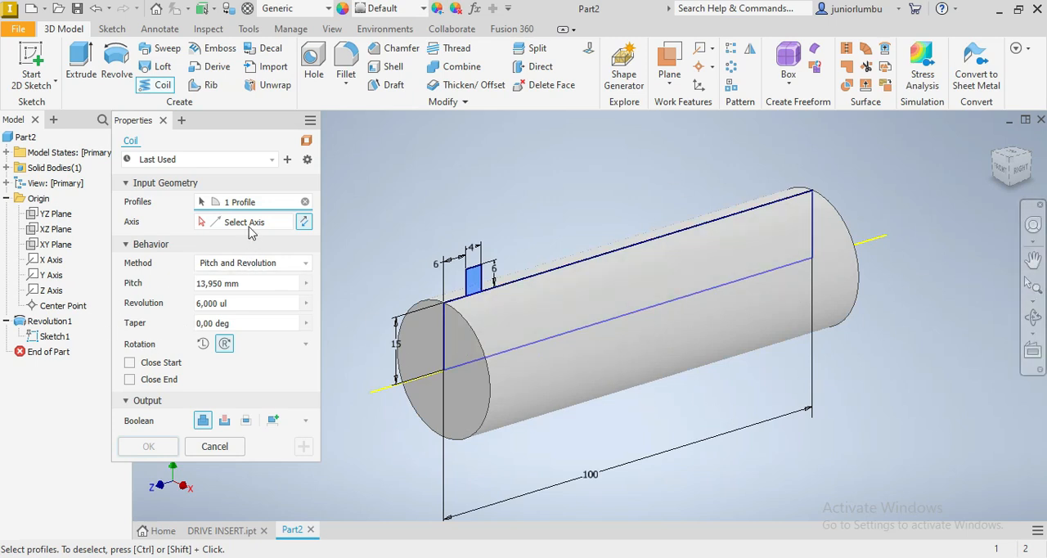
click(245, 221)
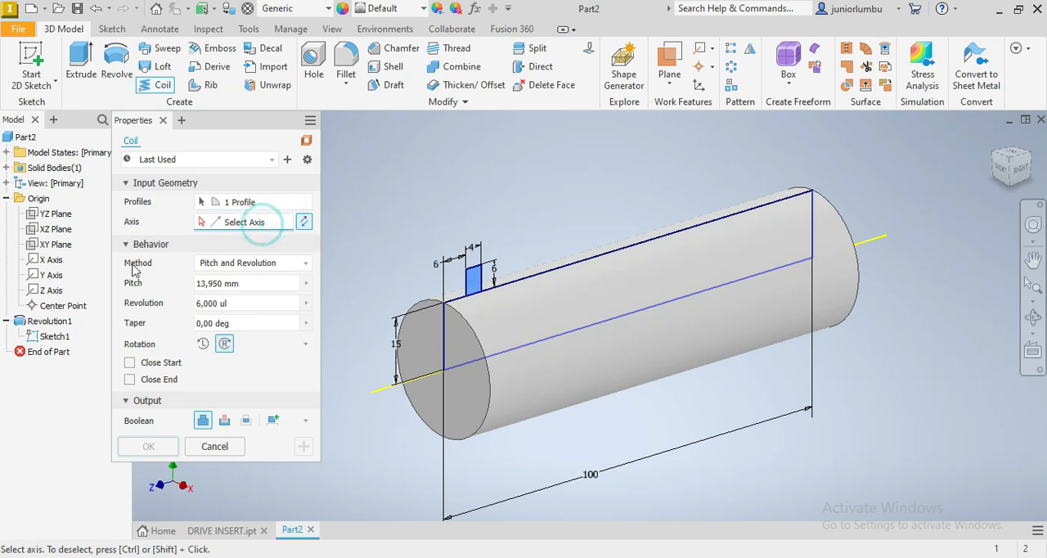
click(46, 275)
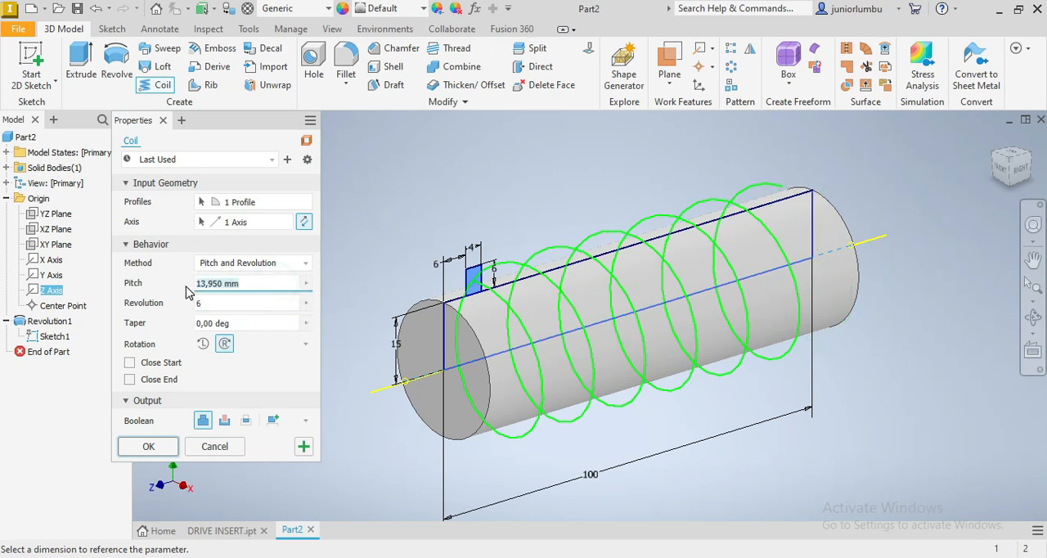
- Set the coil to 6 revolutions with 13.95 mm pitch and create Coil1
text(20)
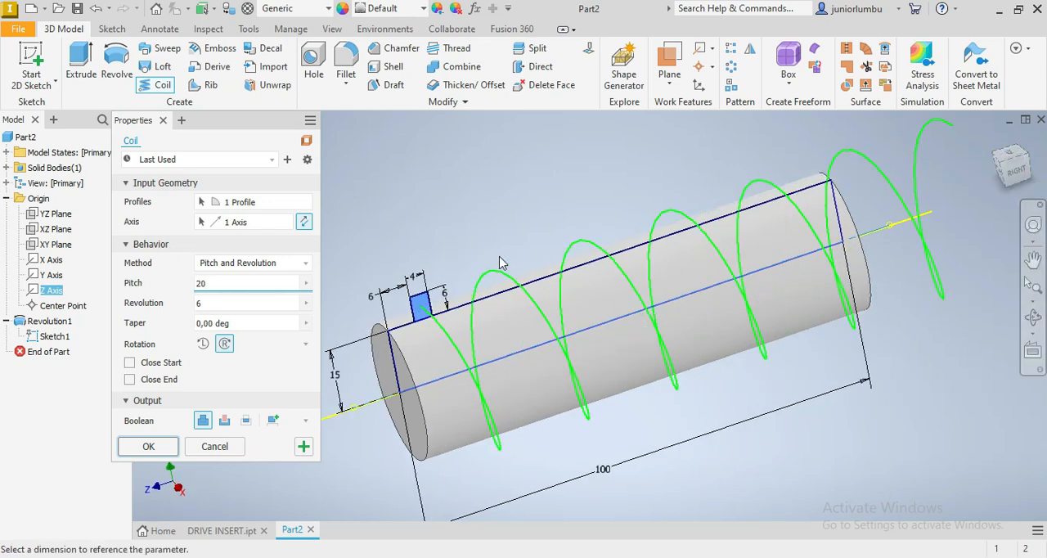
mouse_move(533, 302)
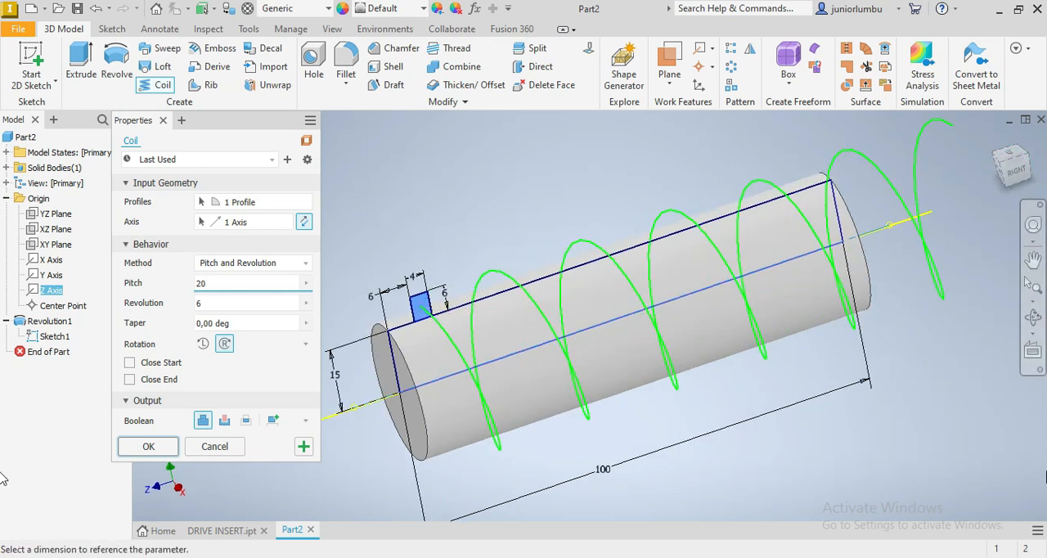
click(245, 283)
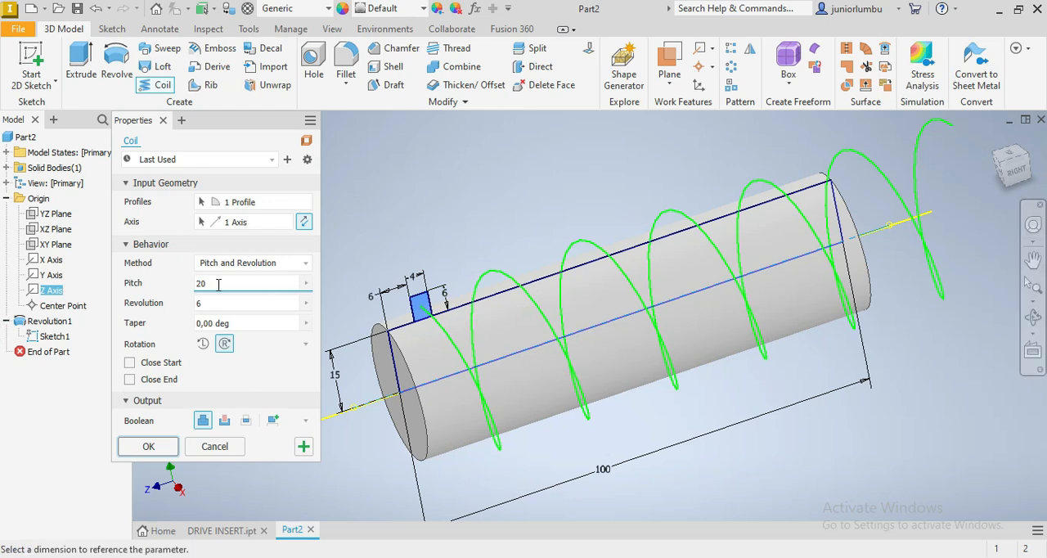
text(13)
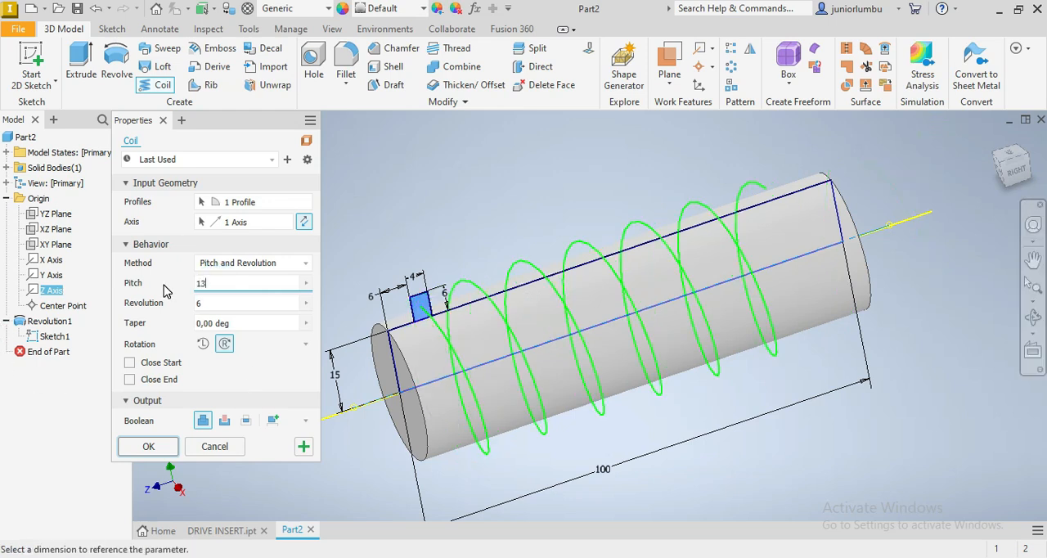
text(13.95)
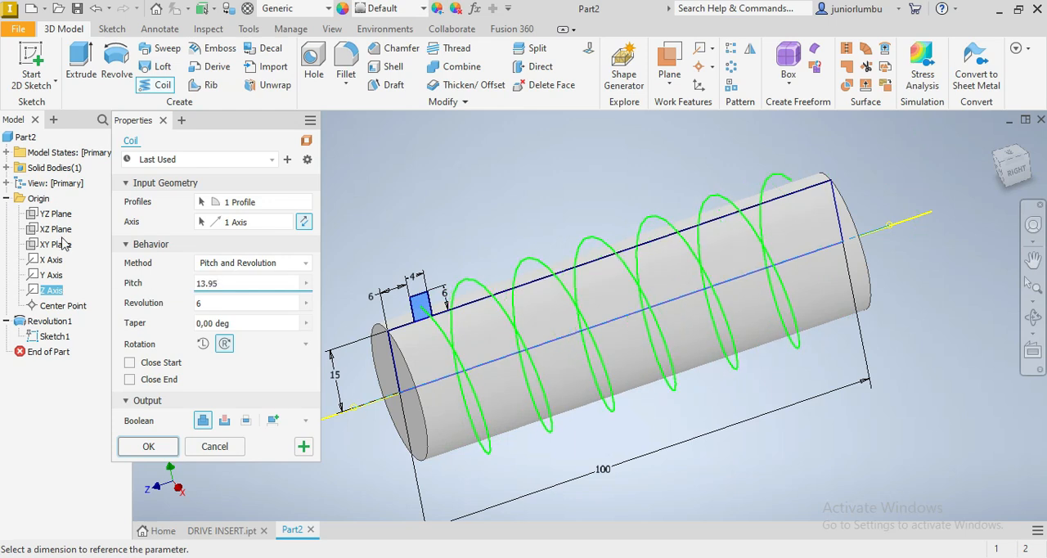
mouse_move(305, 236)
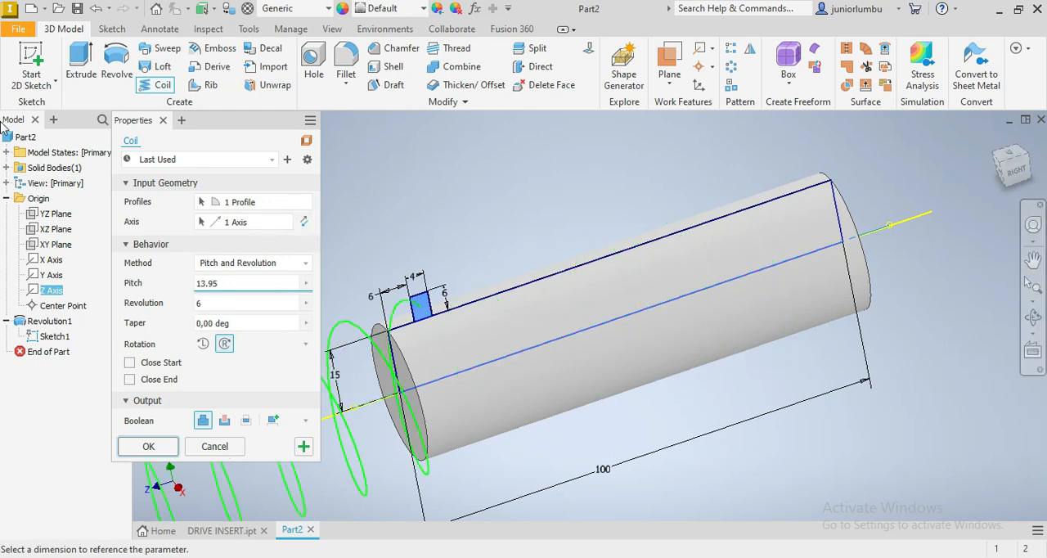
click(303, 222)
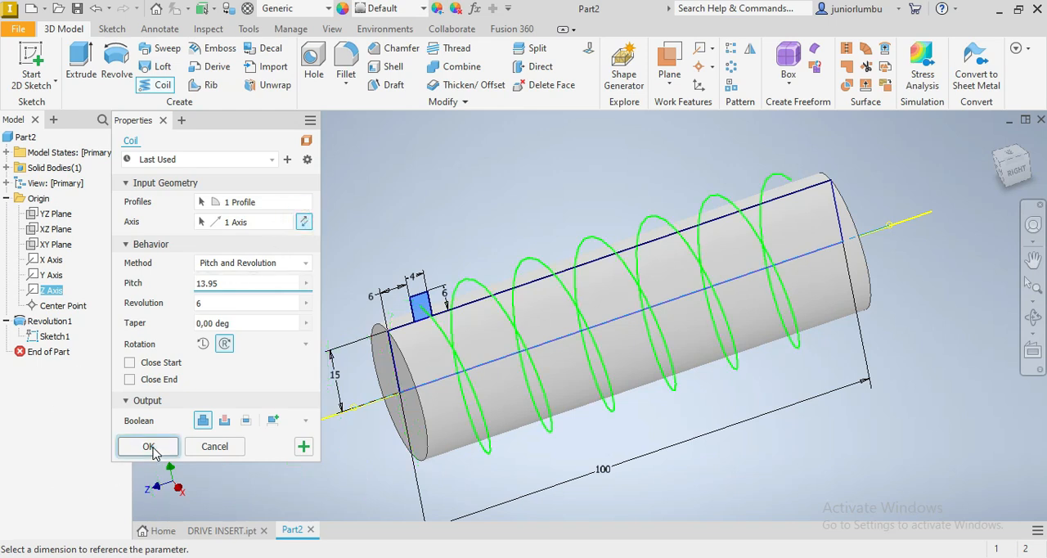
click(148, 445)
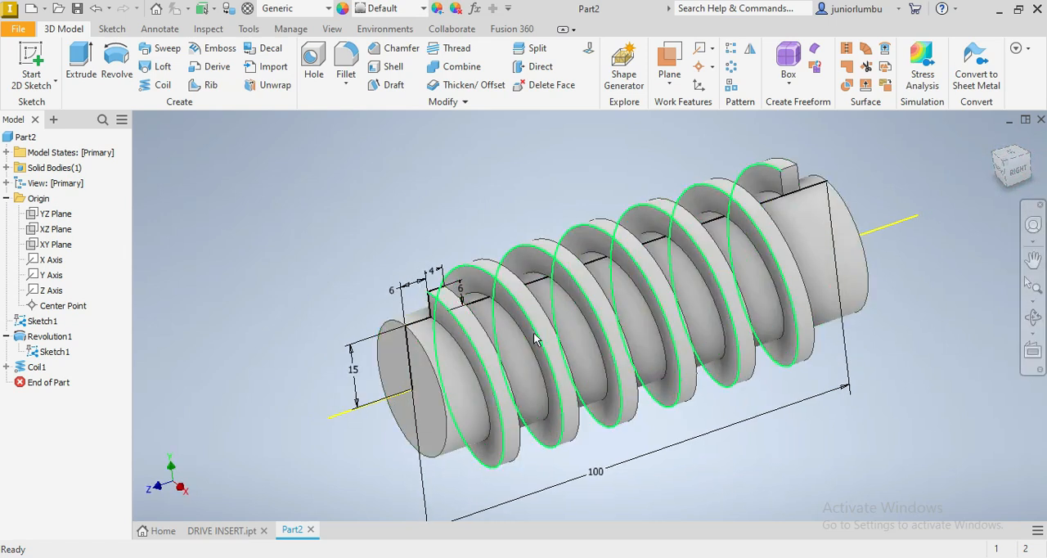
mouse_move(460, 334)
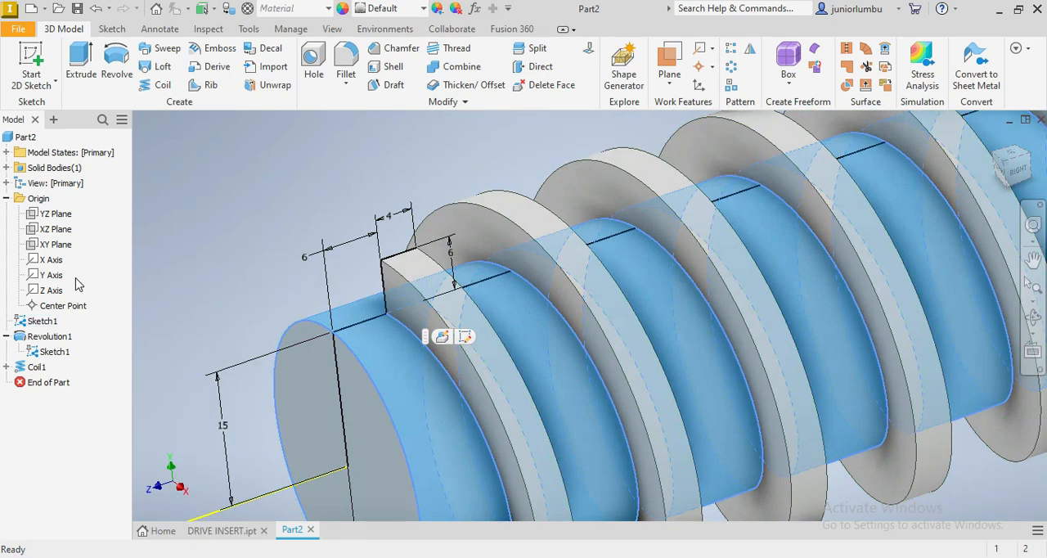
- Round the two selected shaft edges with a 2 mm fillet
click(431, 362)
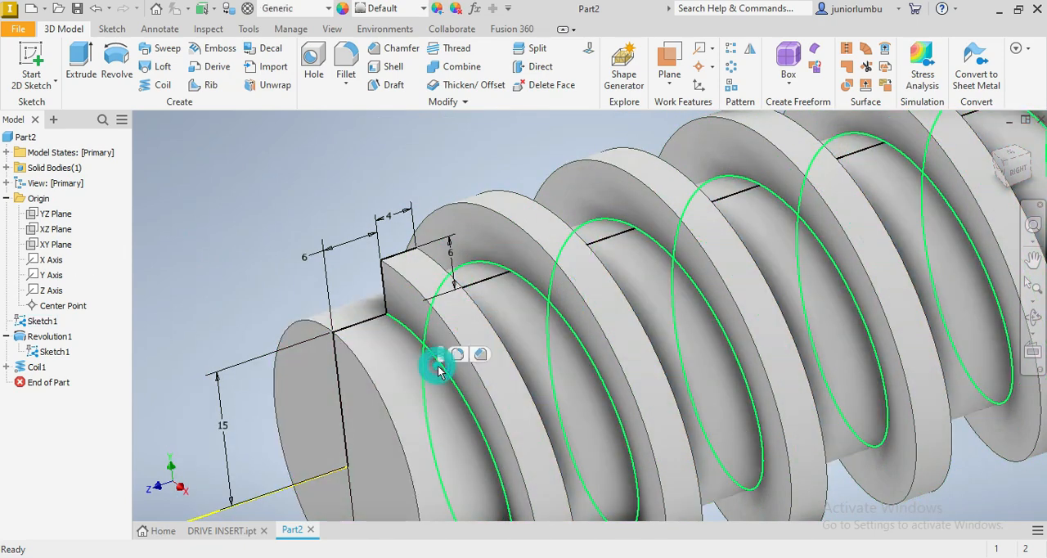
click(345, 62)
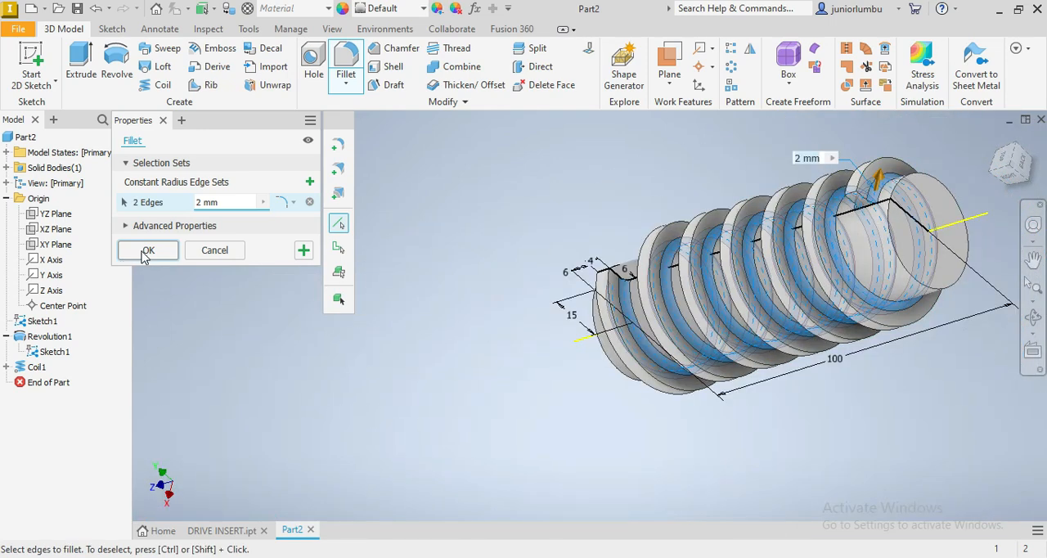
click(148, 249)
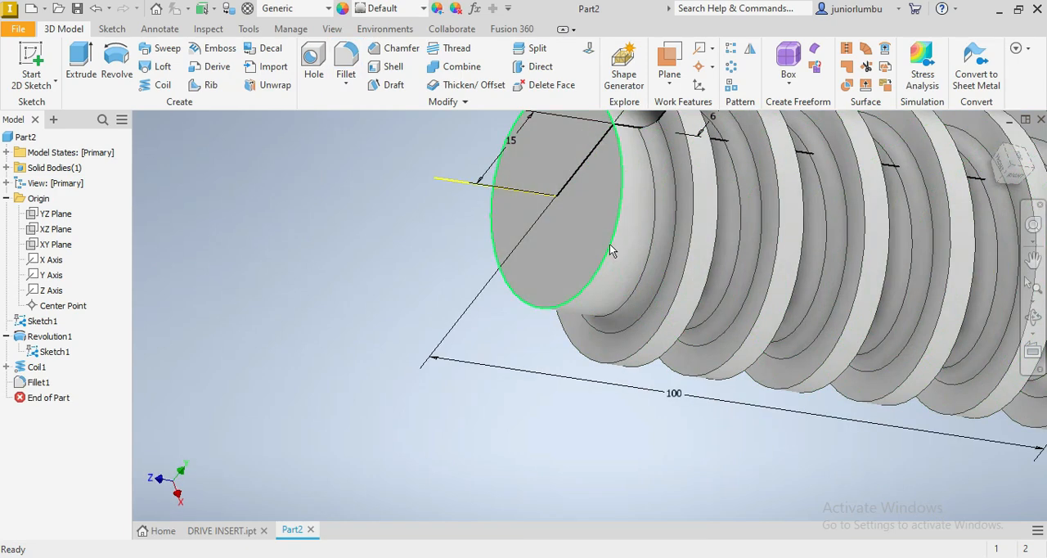
- Bevel the shaft's circular end edge with a 2 mm chamfer
click(401, 47)
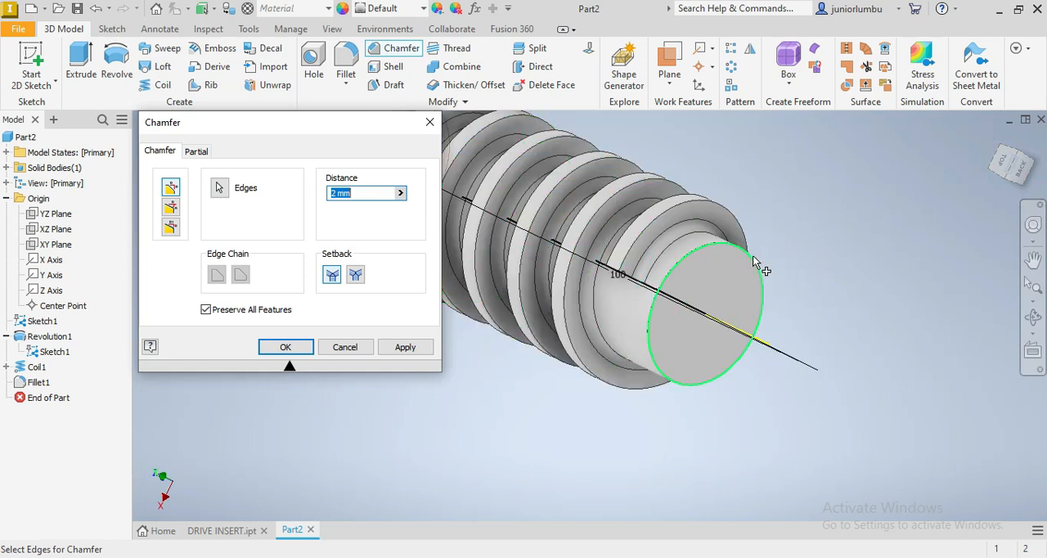
click(285, 346)
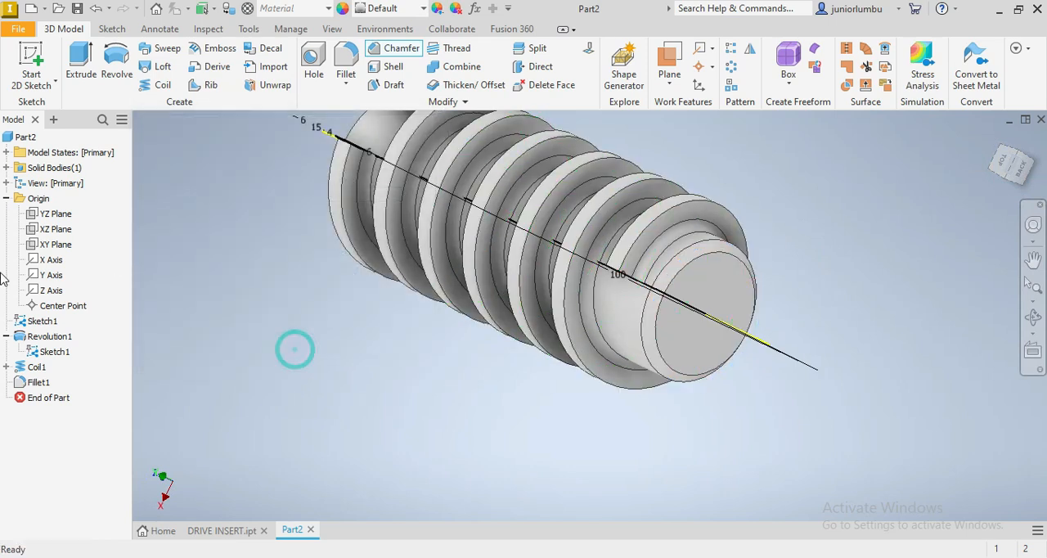
click(53, 351)
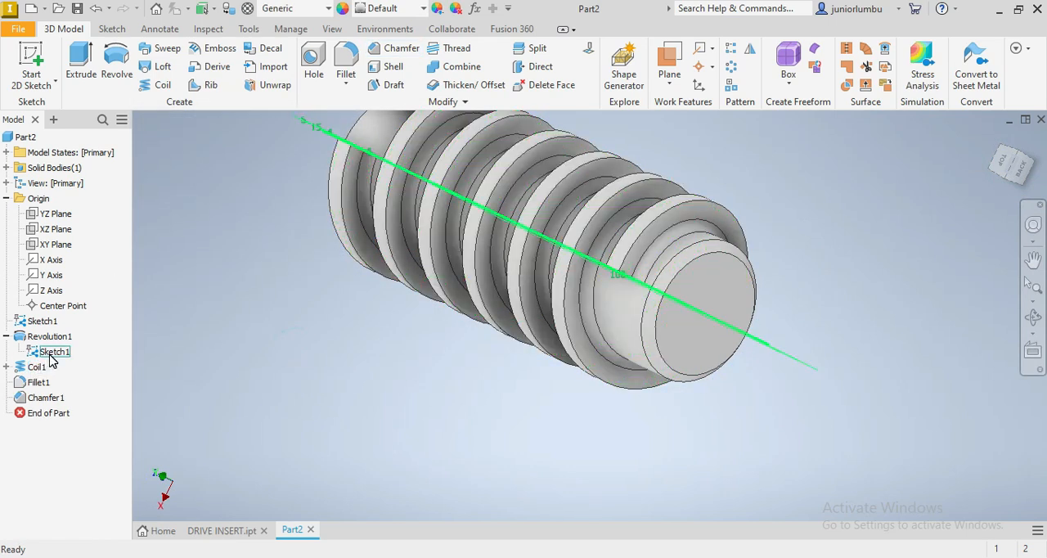
- Turn off Sketch1's visibility so its lines and dimensions disappear
right_click(52, 352)
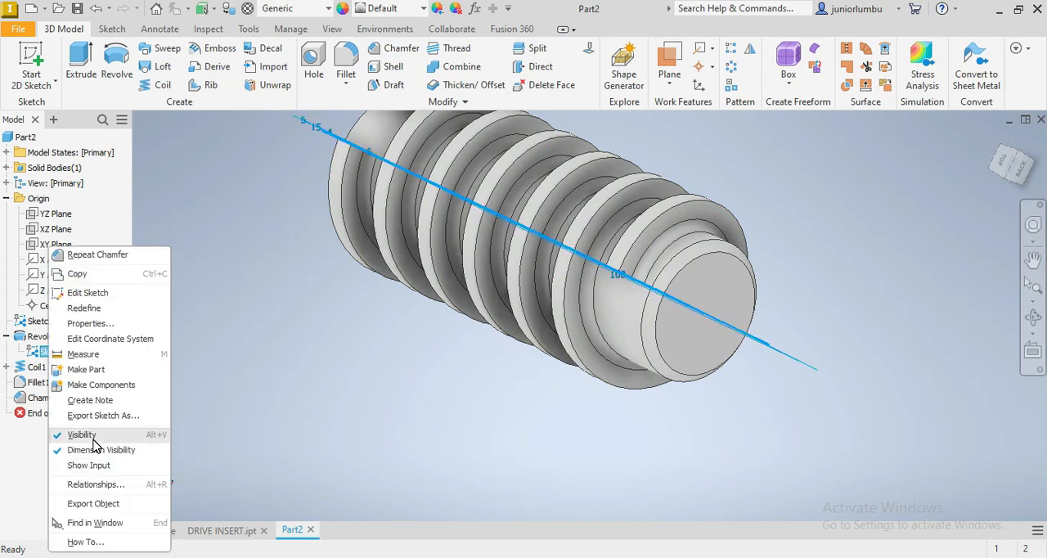
click(81, 434)
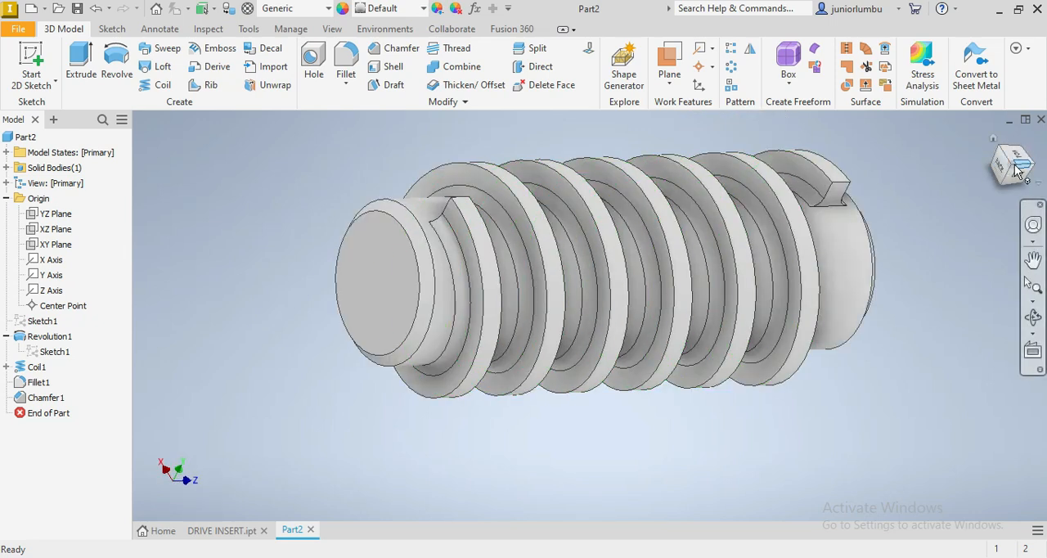
- Assign Steel, Carbon as the part material from the Material list
click(1009, 165)
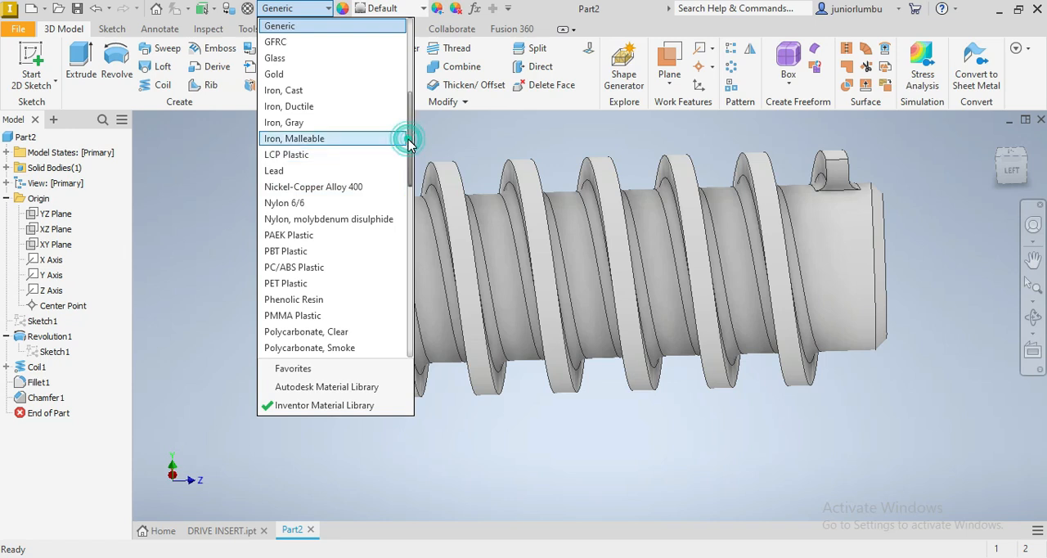
scroll(down, 3)
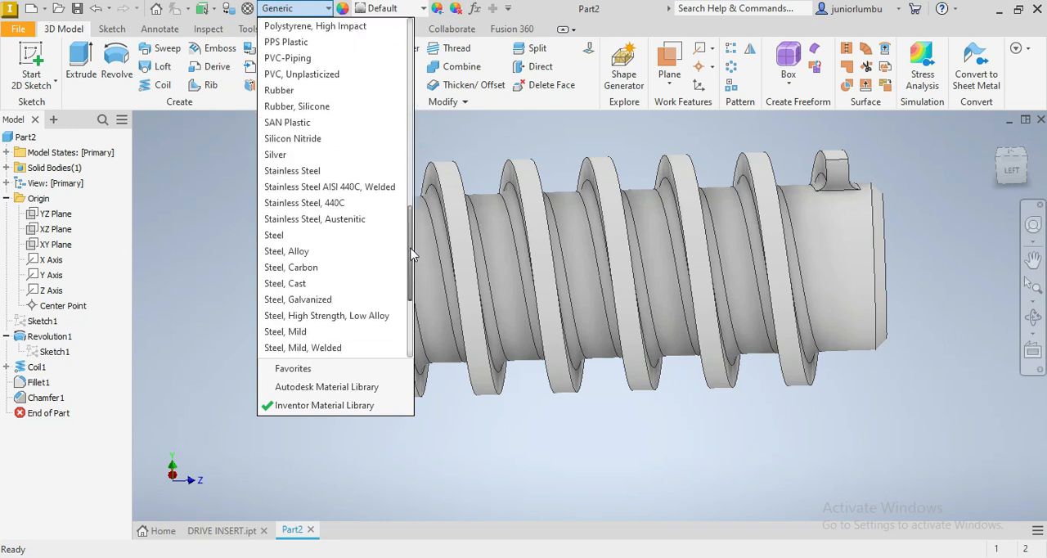
click(291, 267)
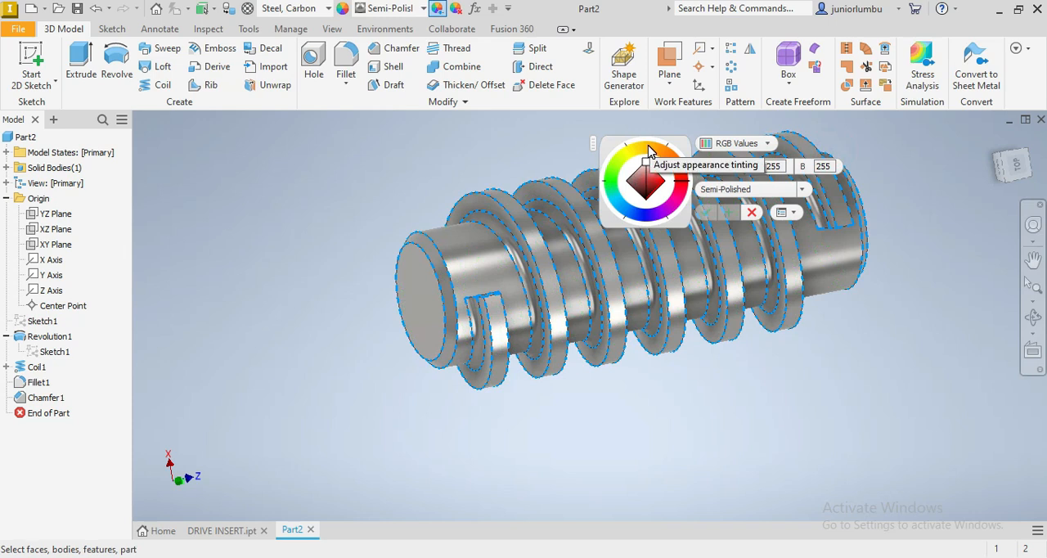
- Tint the semi-polished appearance yellow, then darken it to muted gold (about R184 G150 B40)
click(639, 180)
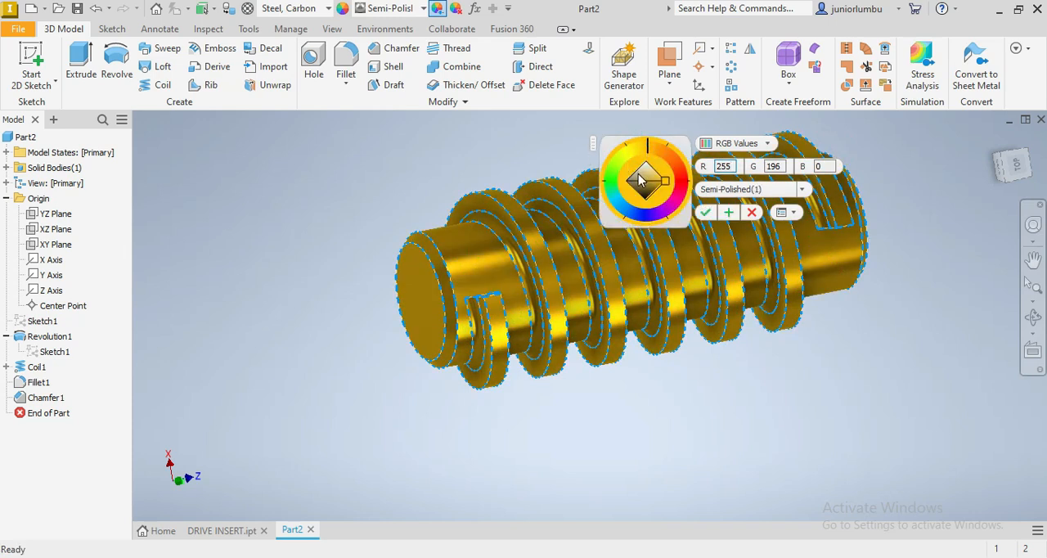
click(650, 186)
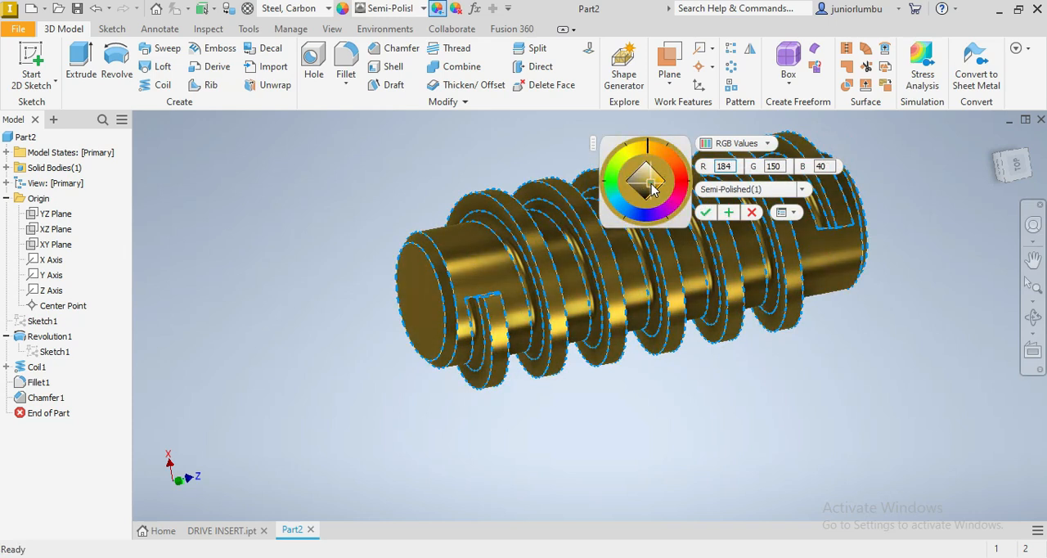